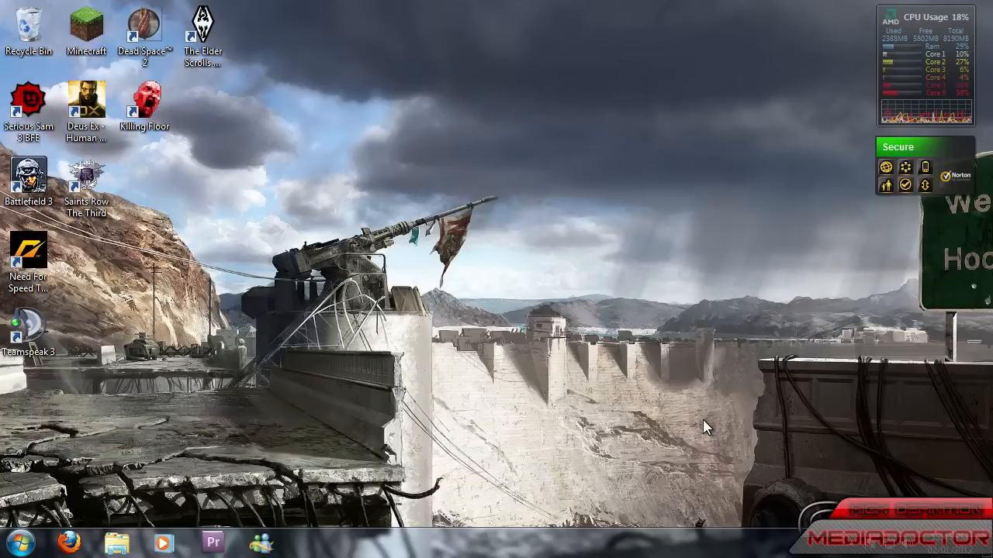
pyautogui.moveTo(616, 310)
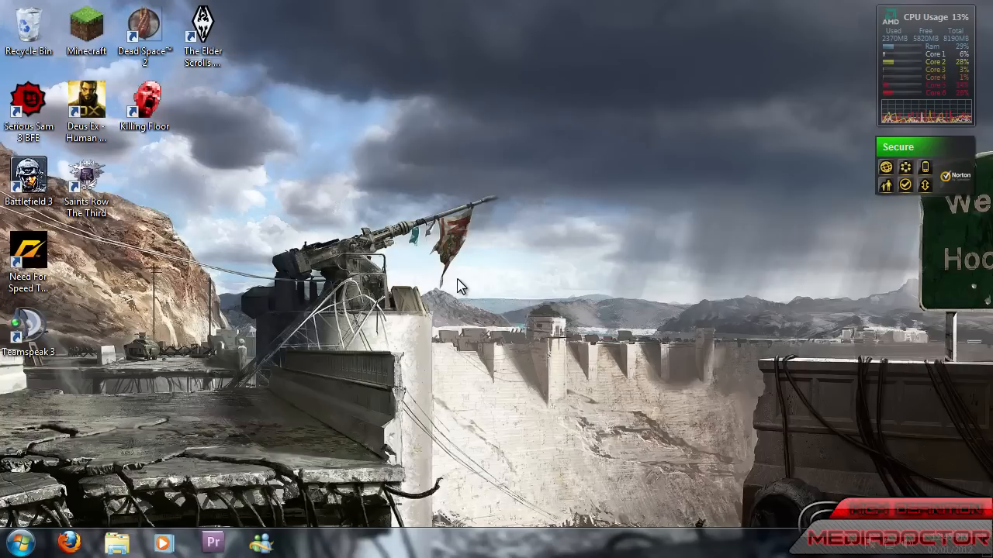
pyautogui.moveTo(483, 278)
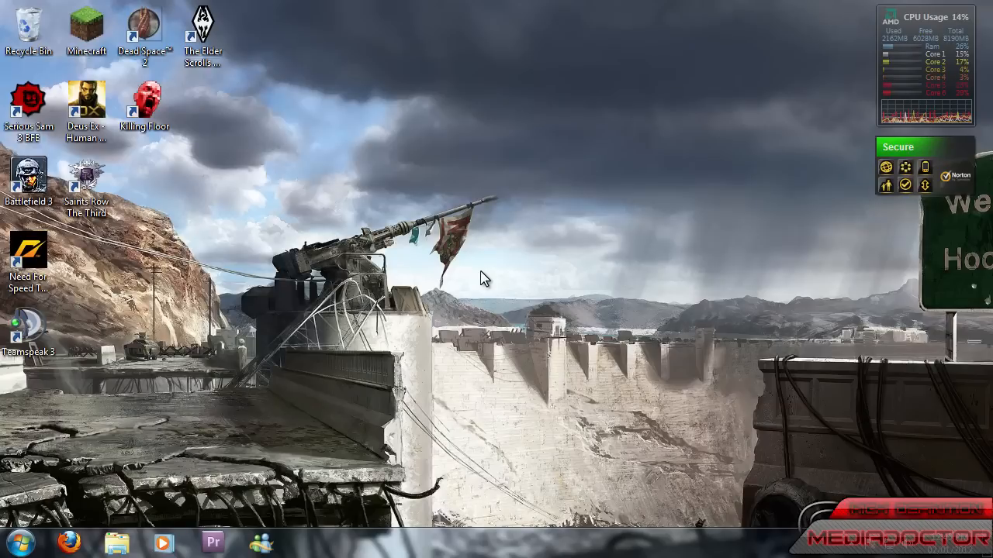
pyautogui.moveTo(155, 458)
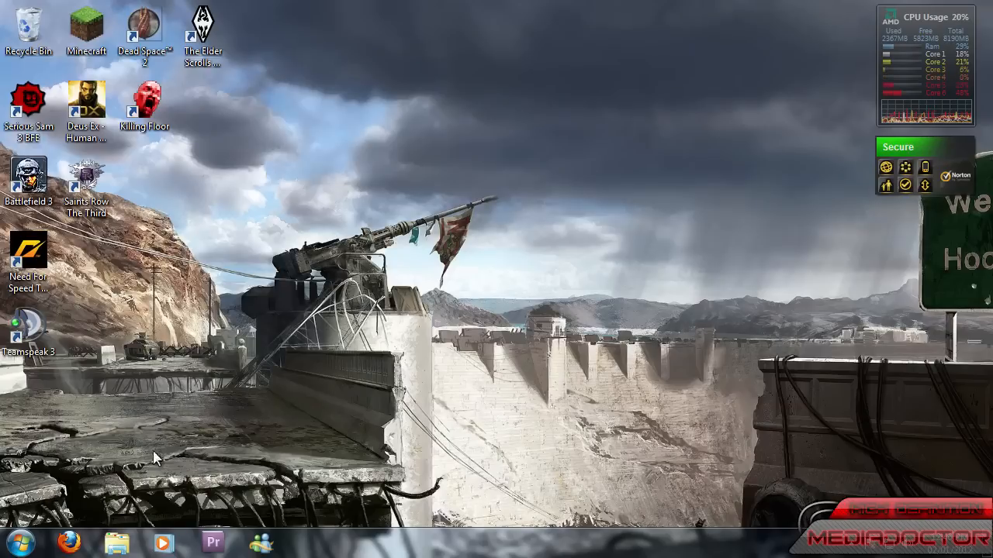
# Start a new Explorer window and navigate to %appdata% via the address bar.
pyautogui.click(117, 542)
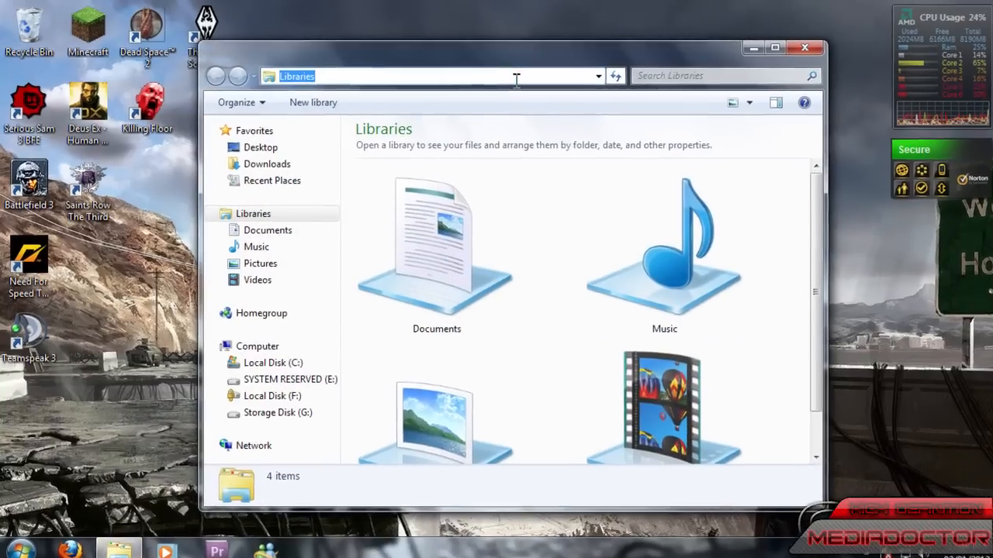
pyautogui.write('%a')
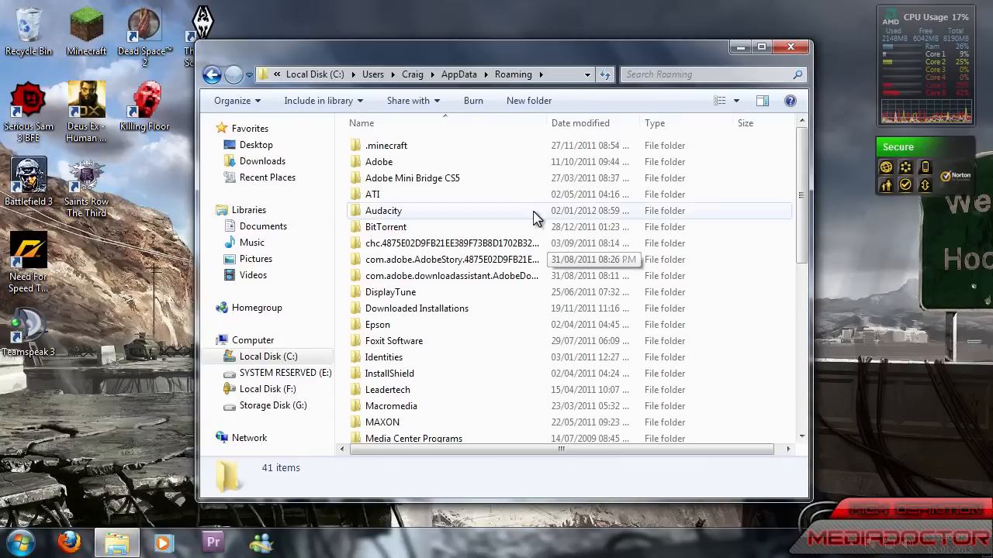
pyautogui.moveTo(513, 217)
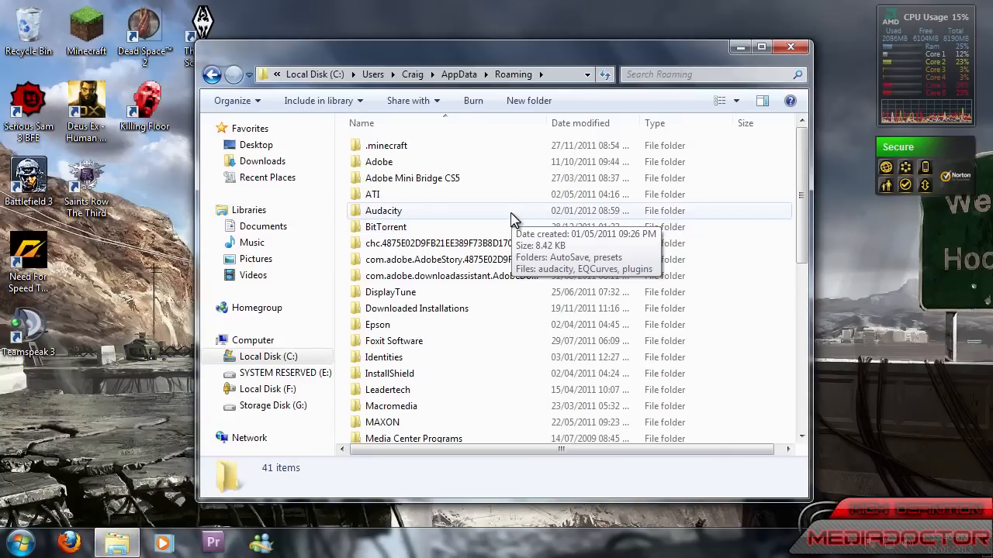
pyautogui.moveTo(521, 231)
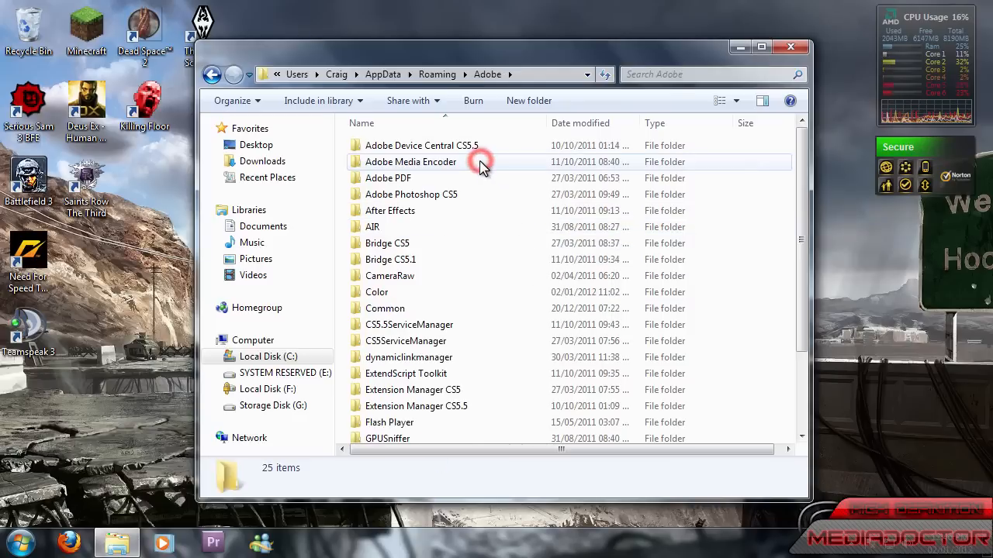
# Enter the Common folder containing AME, Media Cache and Media Cache Files.
pyautogui.doubleClick(393, 308)
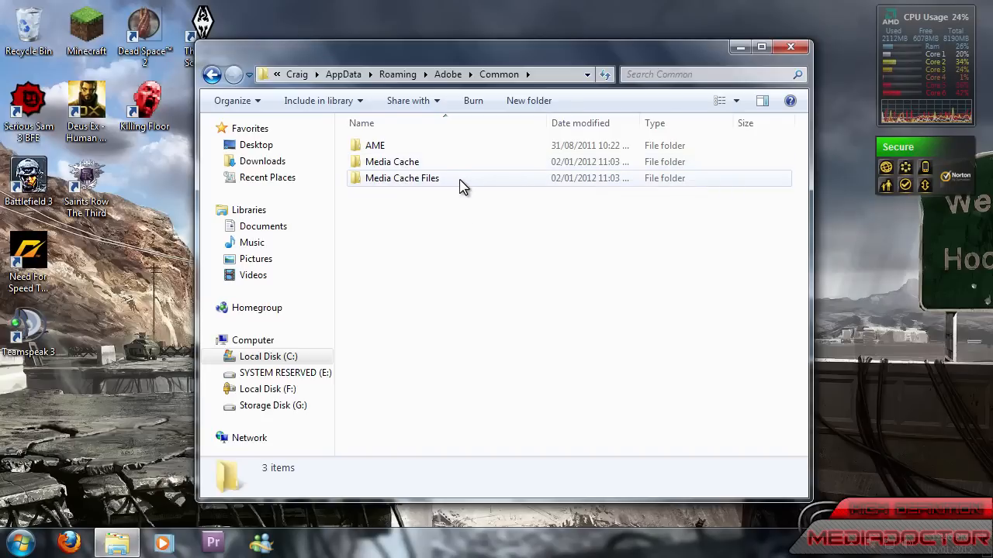
pyautogui.moveTo(462, 184)
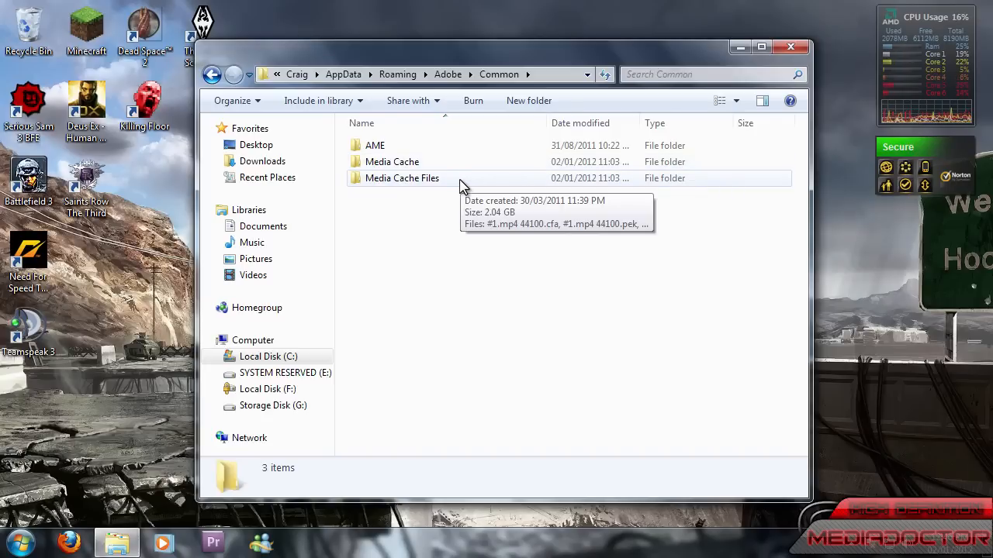
# Enter Media Cache Files and review its 21 cache files totalling 2.04 GB.
pyautogui.doubleClick(398, 177)
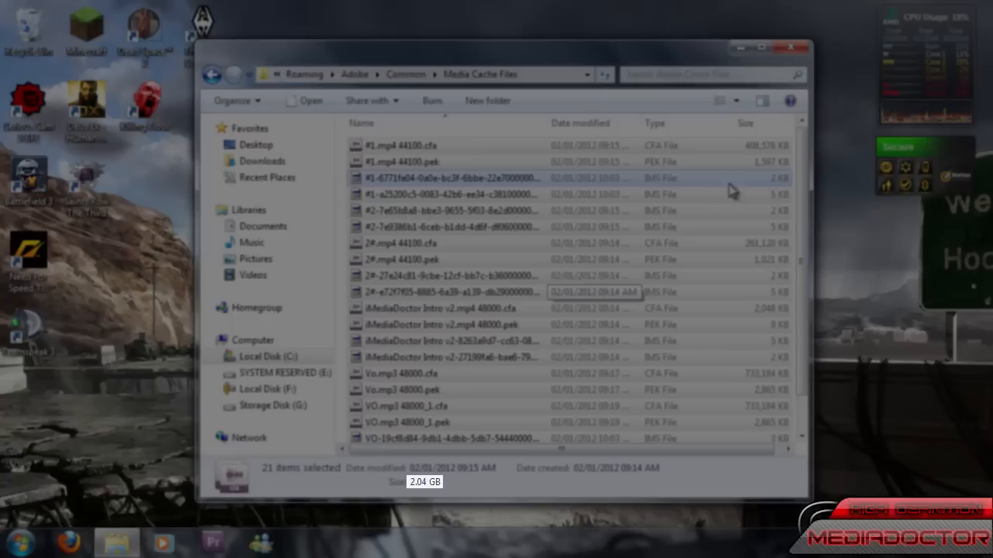
pyautogui.scroll(-3)
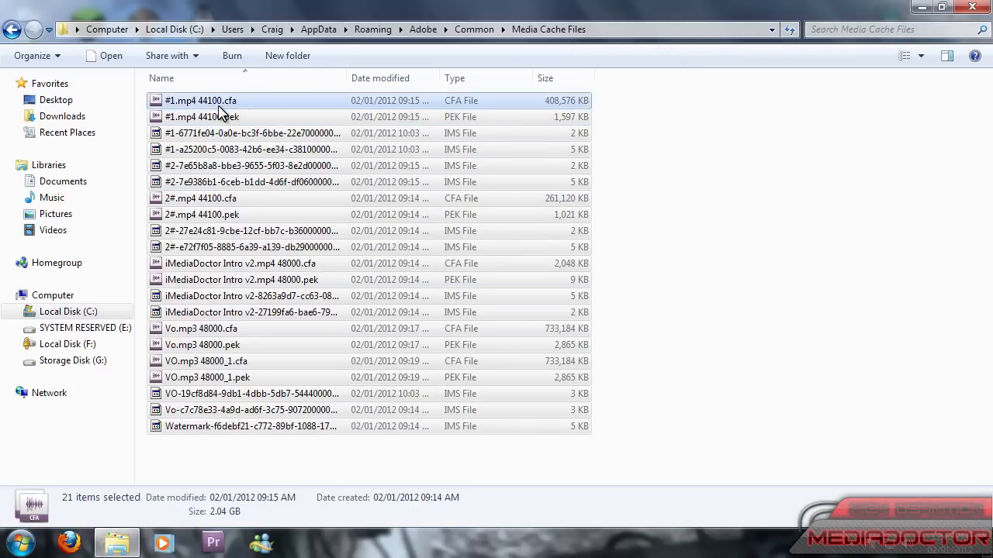
pyautogui.moveTo(221, 111)
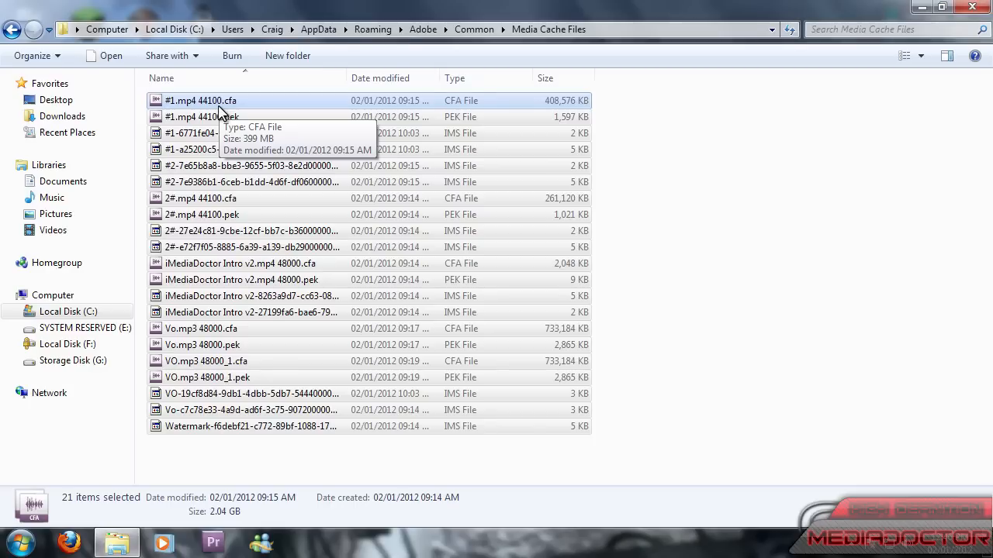
pyautogui.moveTo(225, 116)
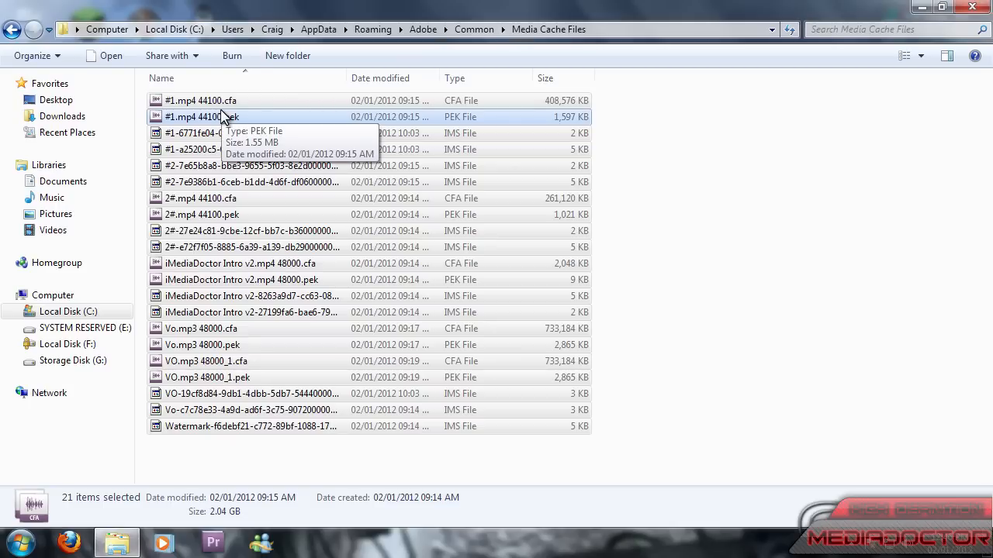